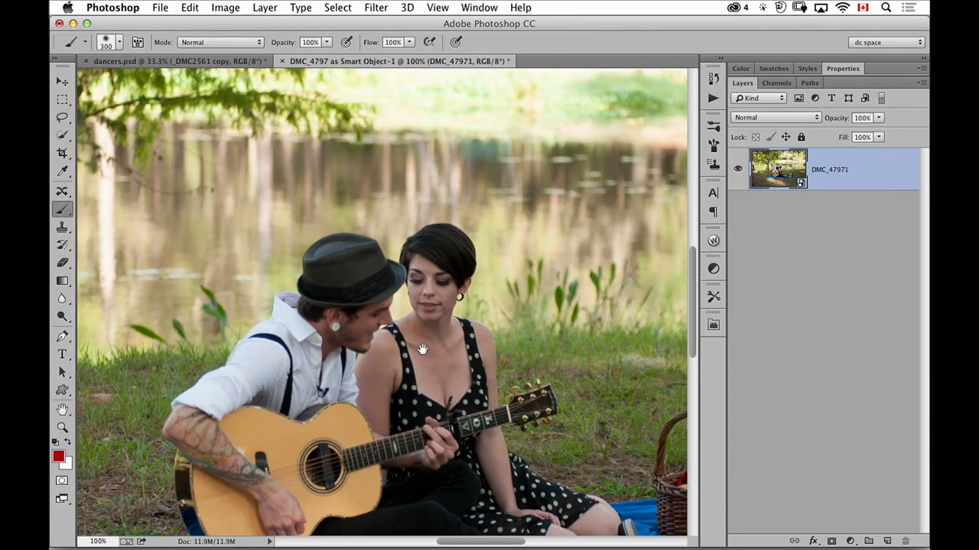
# - Apply a Gaussian Blur smart filter with a 10.1 pixel radius to the couple photo
pyautogui.moveTo(422, 351); pyautogui.dragTo(419, 226)
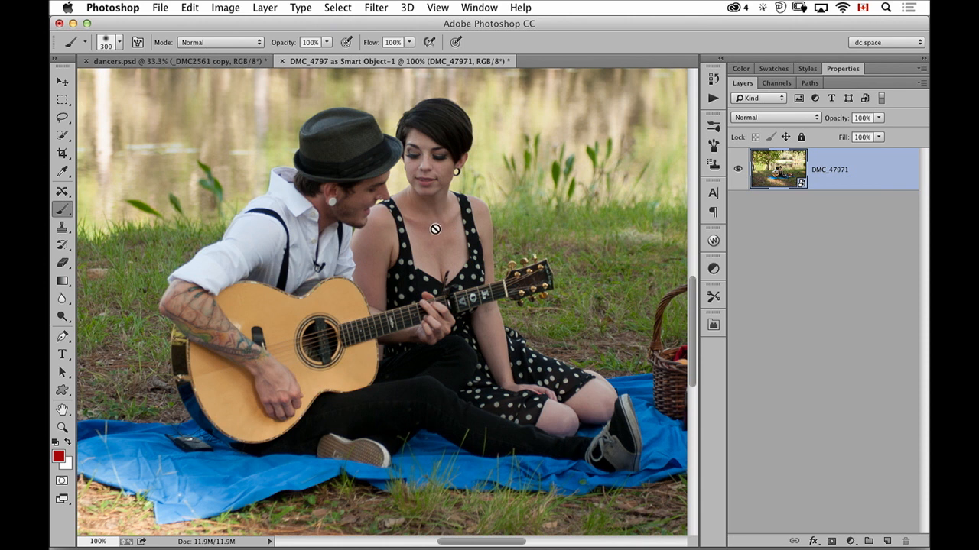
pyautogui.moveTo(436, 270)
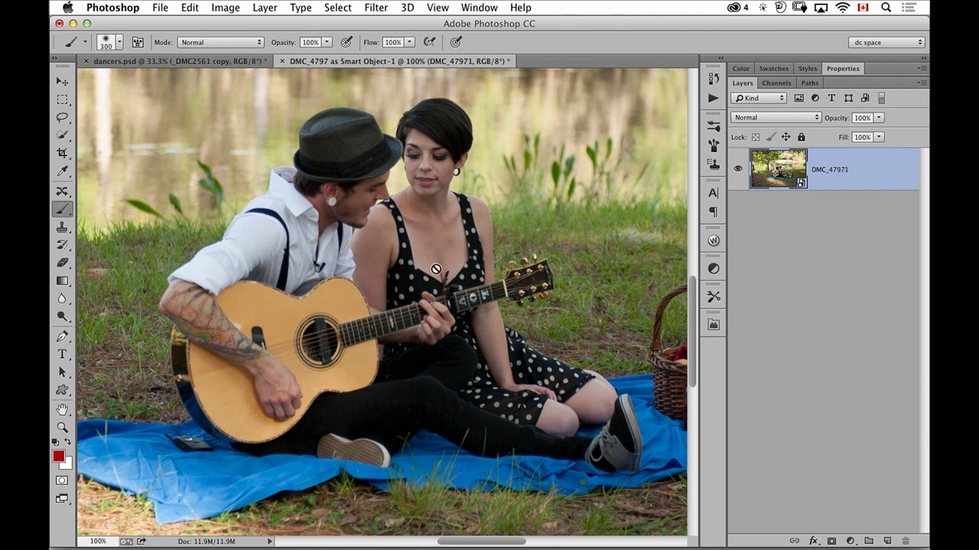
pyautogui.moveTo(425, 268)
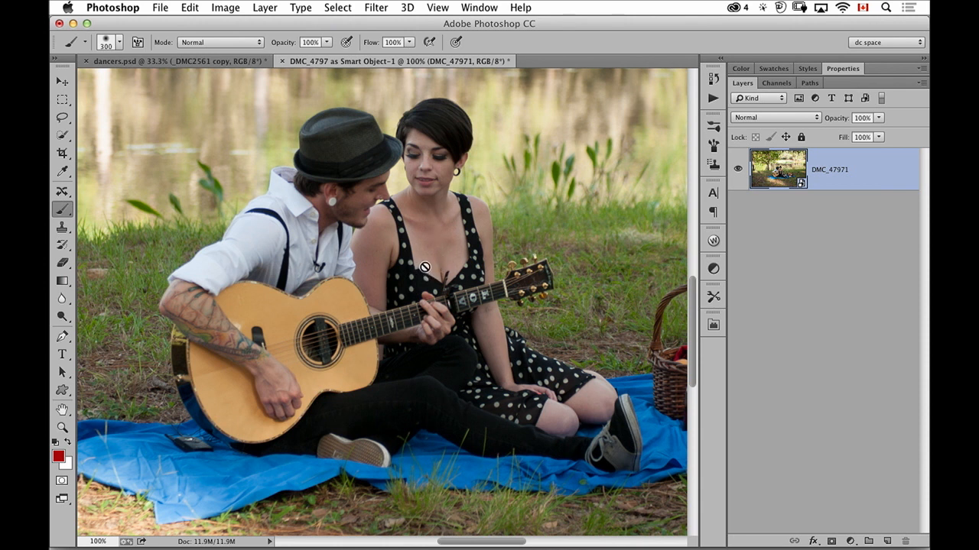
pyautogui.moveTo(419, 268)
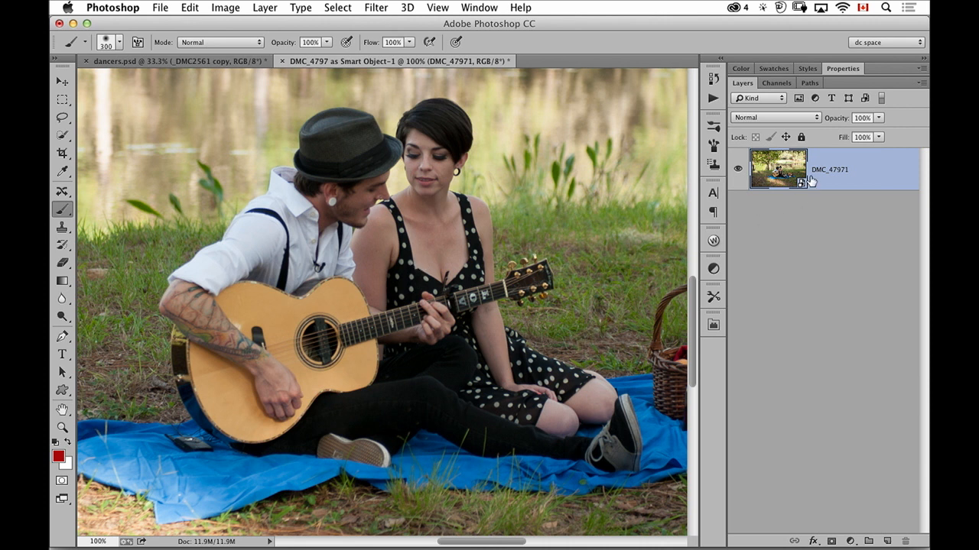
pyautogui.moveTo(814, 191)
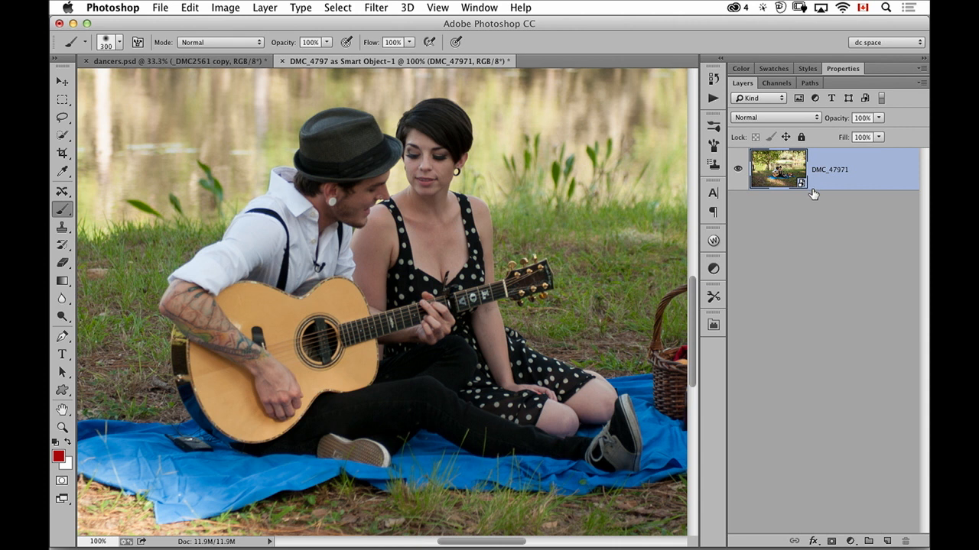
pyautogui.moveTo(382, 9)
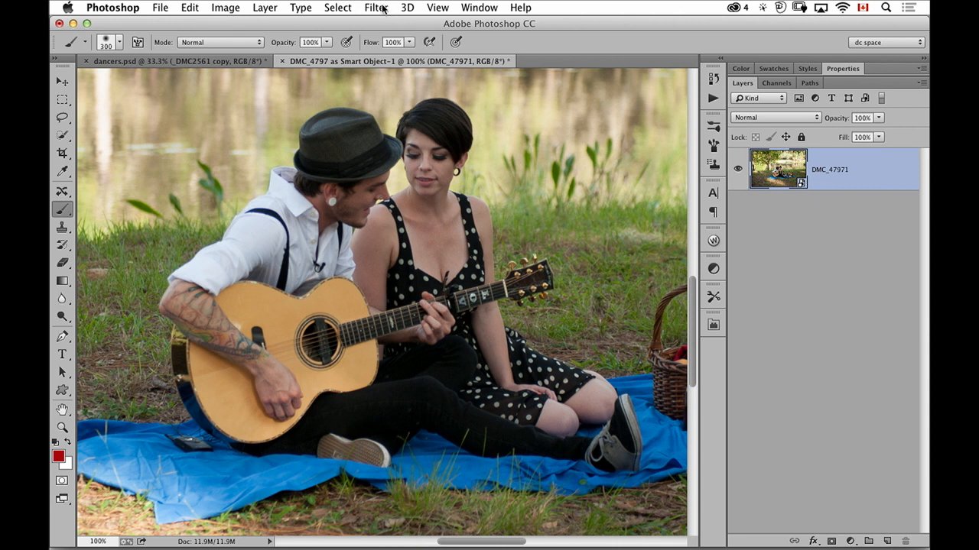
pyautogui.moveTo(595, 42)
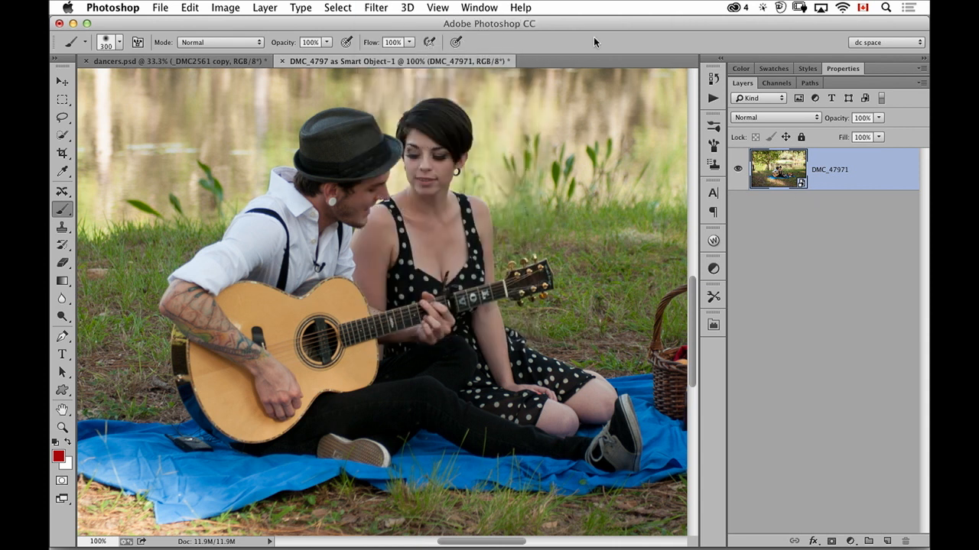
pyautogui.click(376, 6)
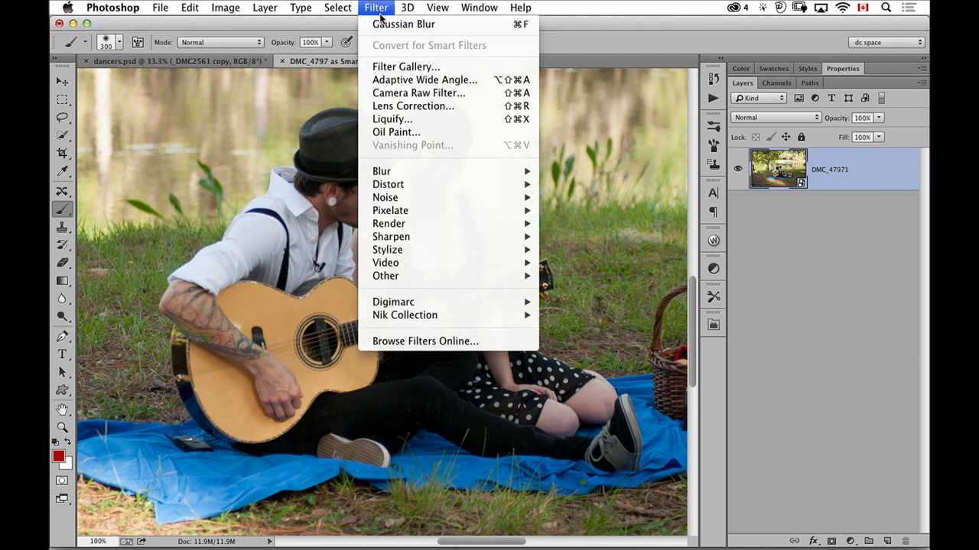
pyautogui.click(404, 24)
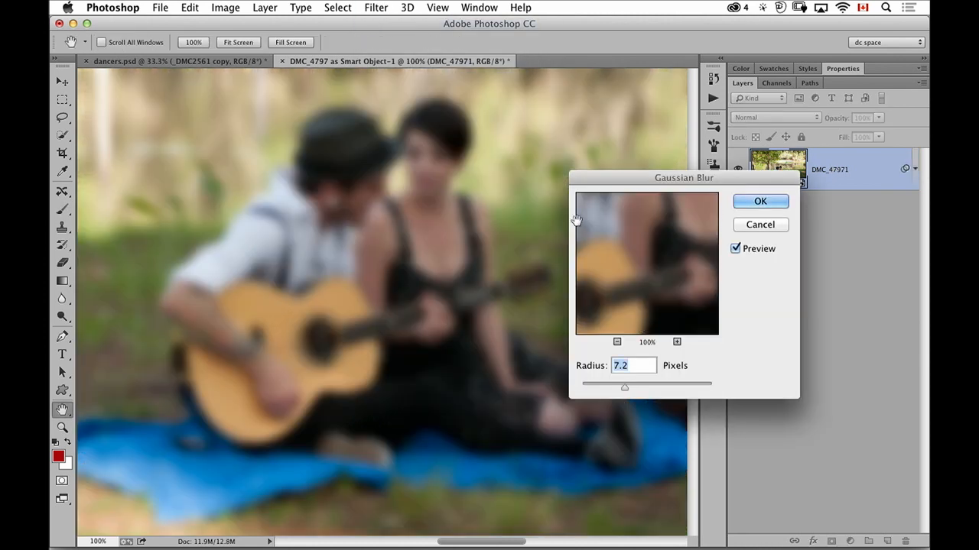
pyautogui.moveTo(624, 382)
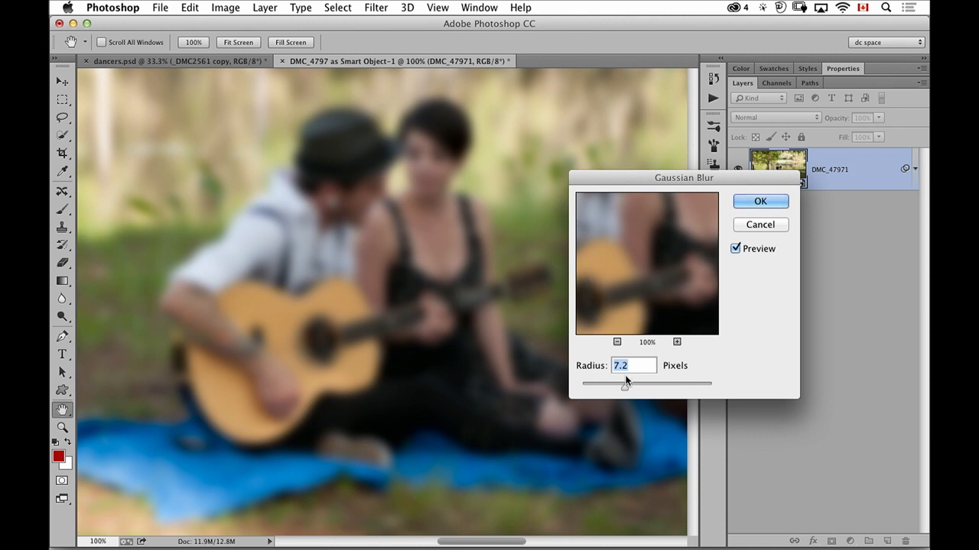
pyautogui.moveTo(627, 395)
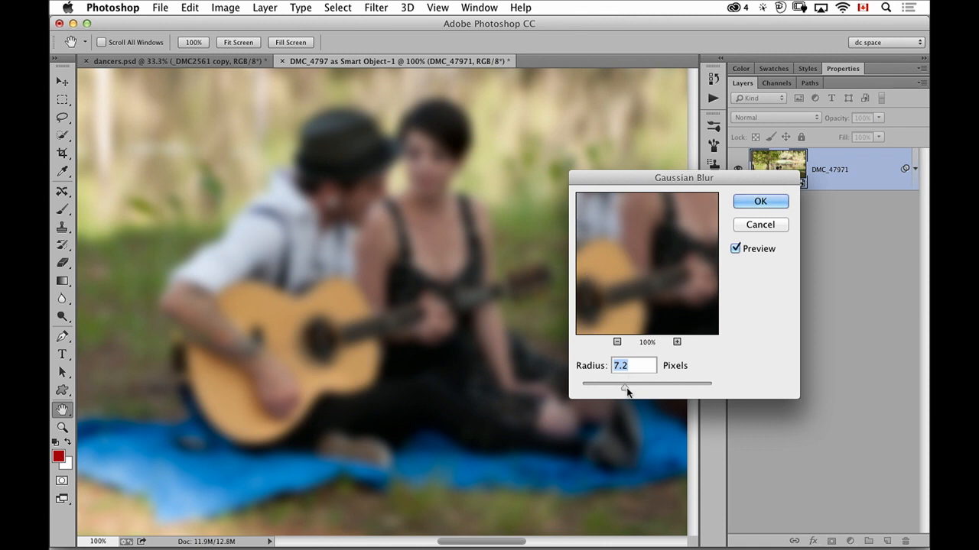
pyautogui.moveTo(626, 384); pyautogui.dragTo(641, 384)
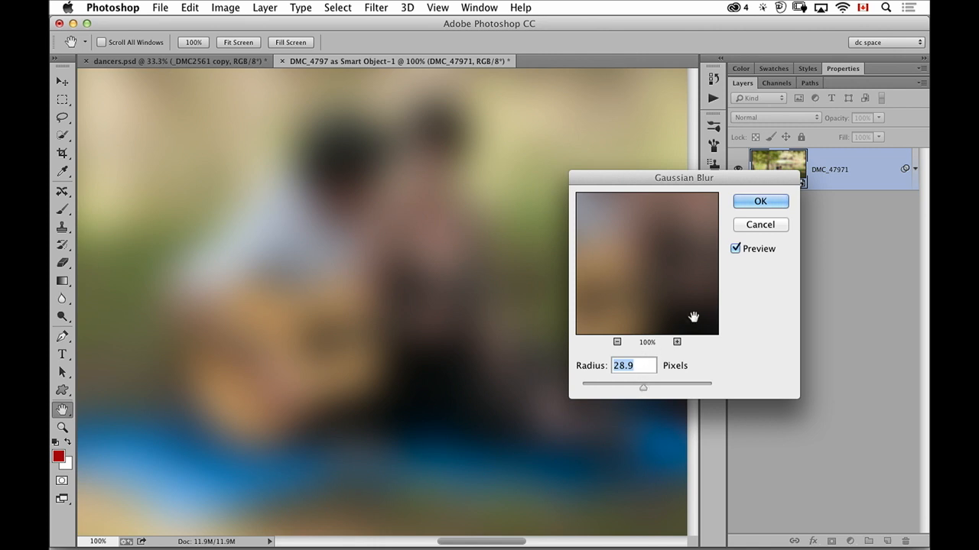
pyautogui.moveTo(676, 343)
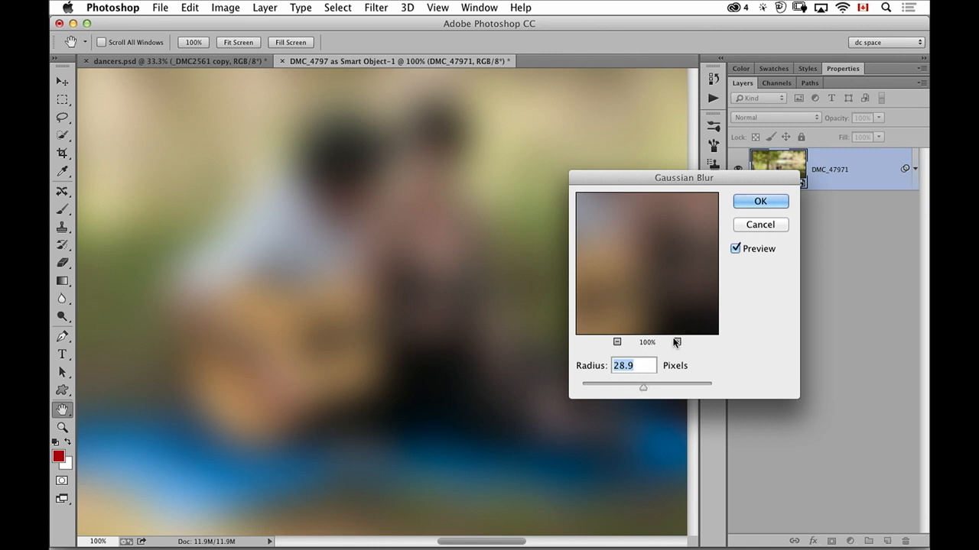
pyautogui.moveTo(676, 341)
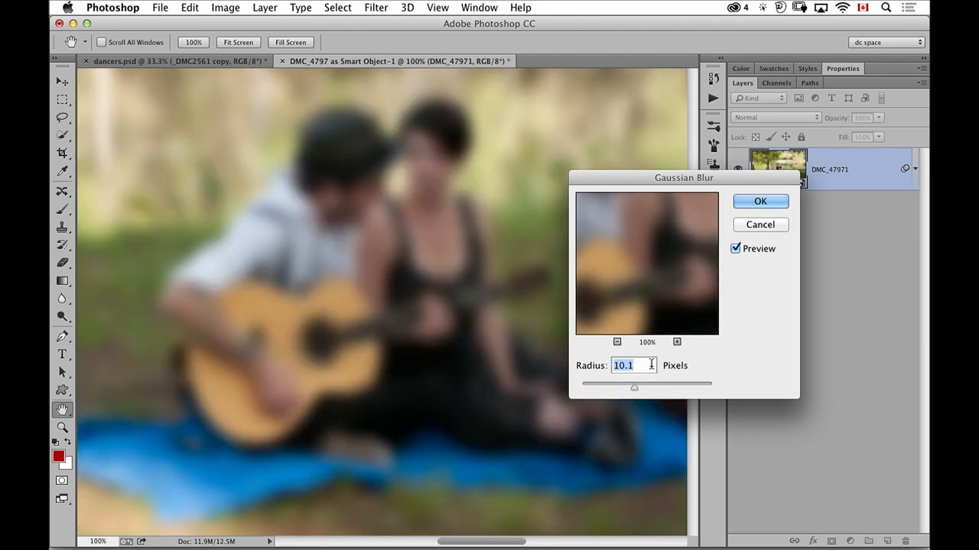
pyautogui.click(760, 202)
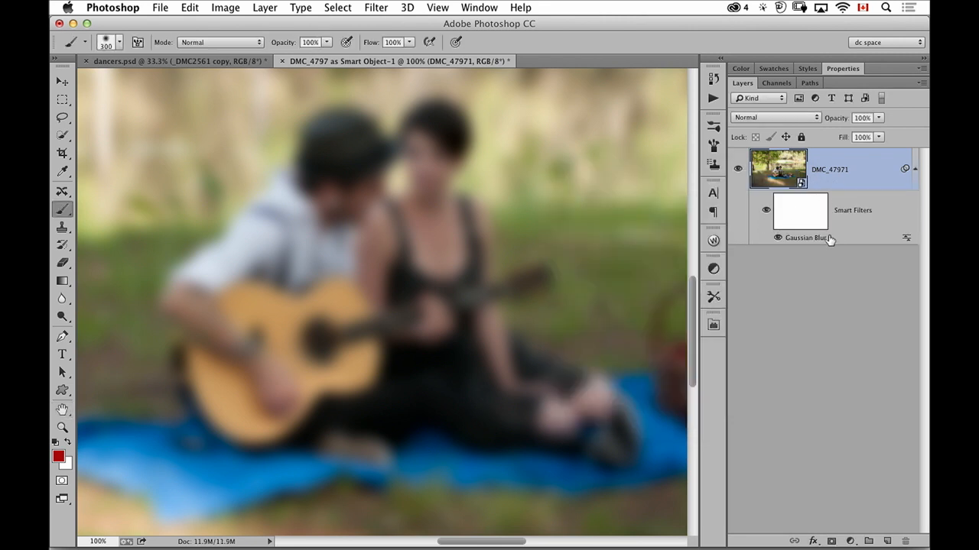
pyautogui.moveTo(814, 251)
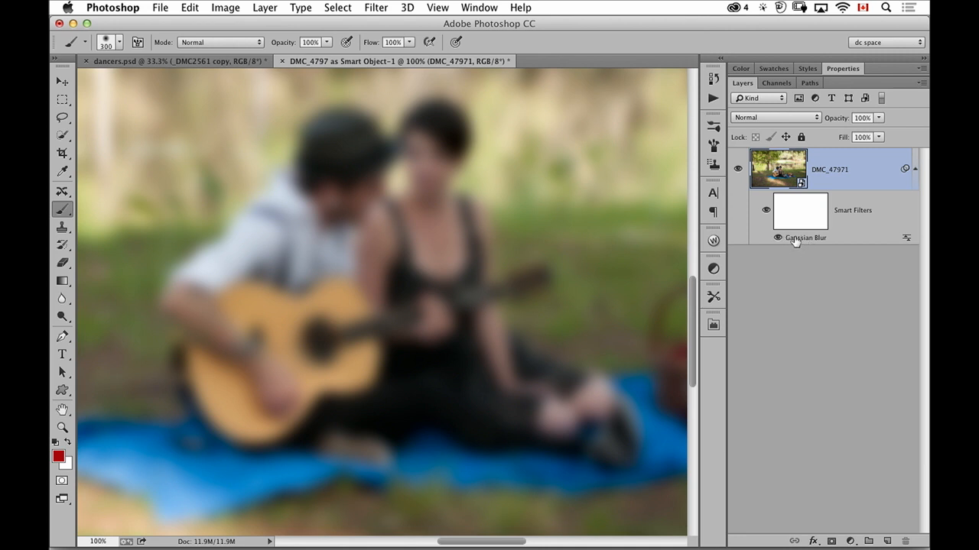
pyautogui.click(777, 239)
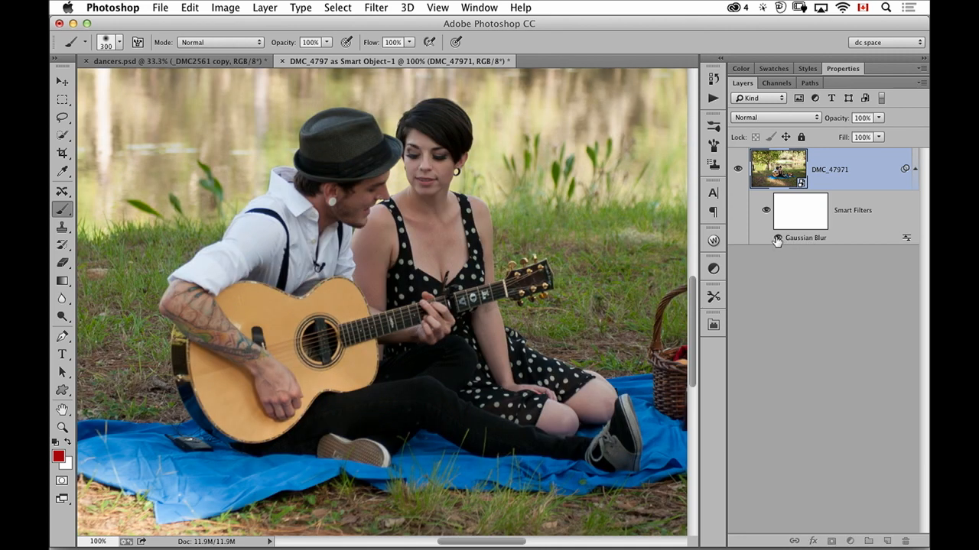
pyautogui.click(764, 238)
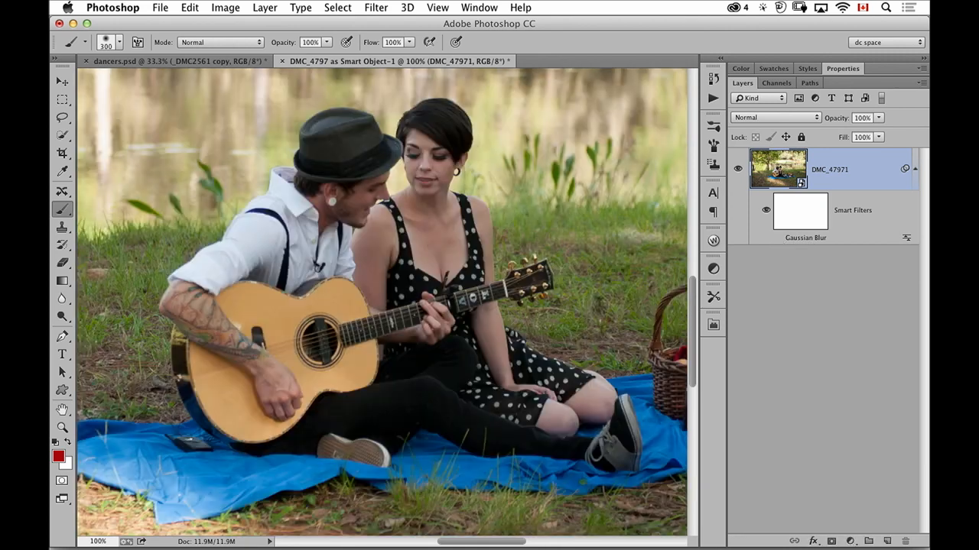
pyautogui.click(776, 239)
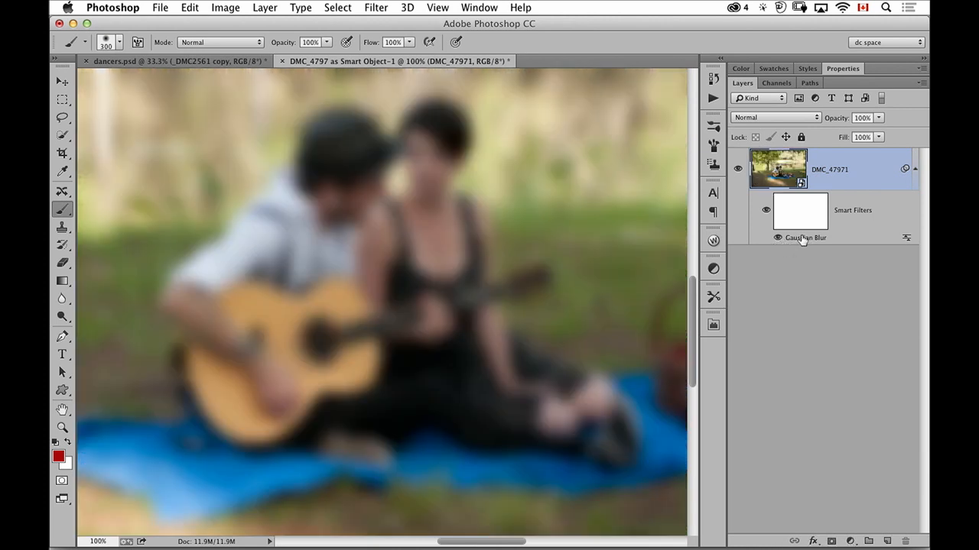
pyautogui.moveTo(796, 243)
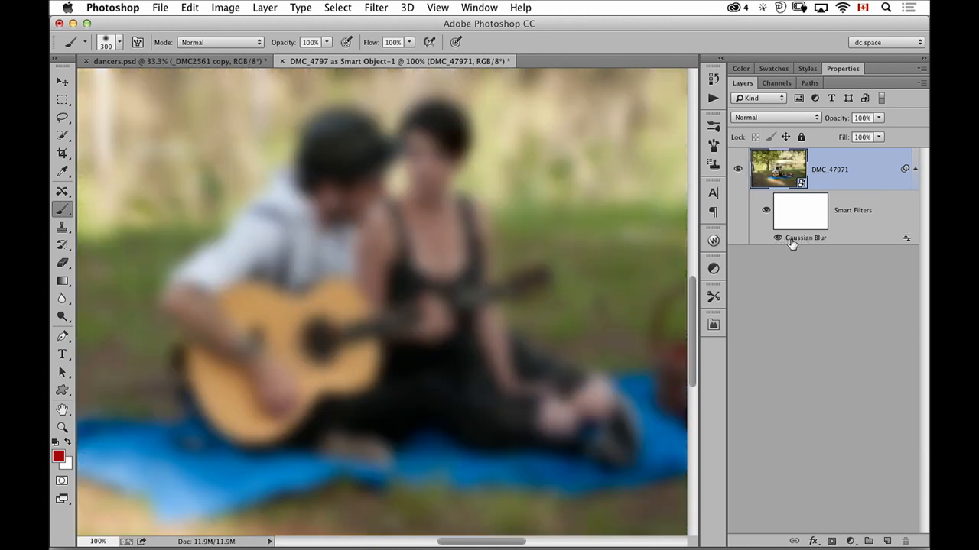
pyautogui.moveTo(792, 243)
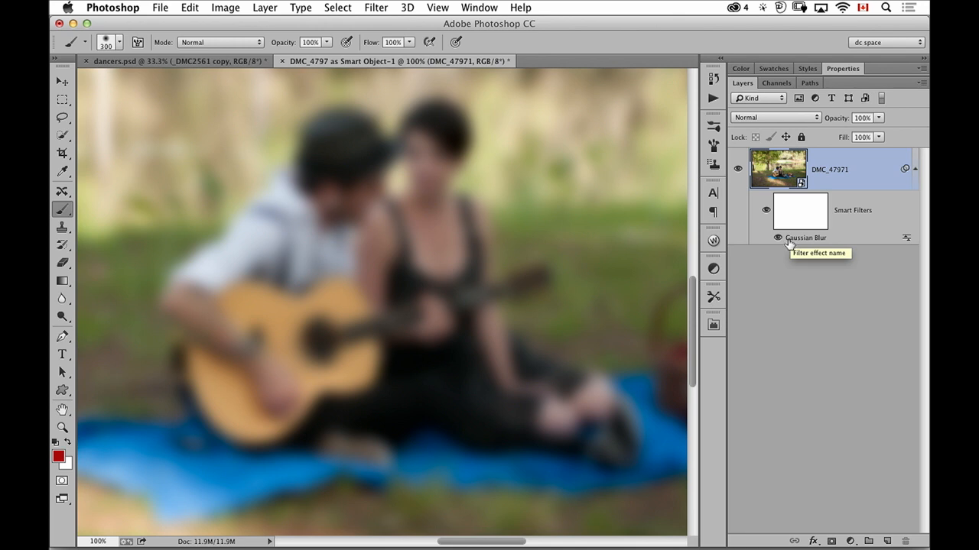
pyautogui.moveTo(823, 247)
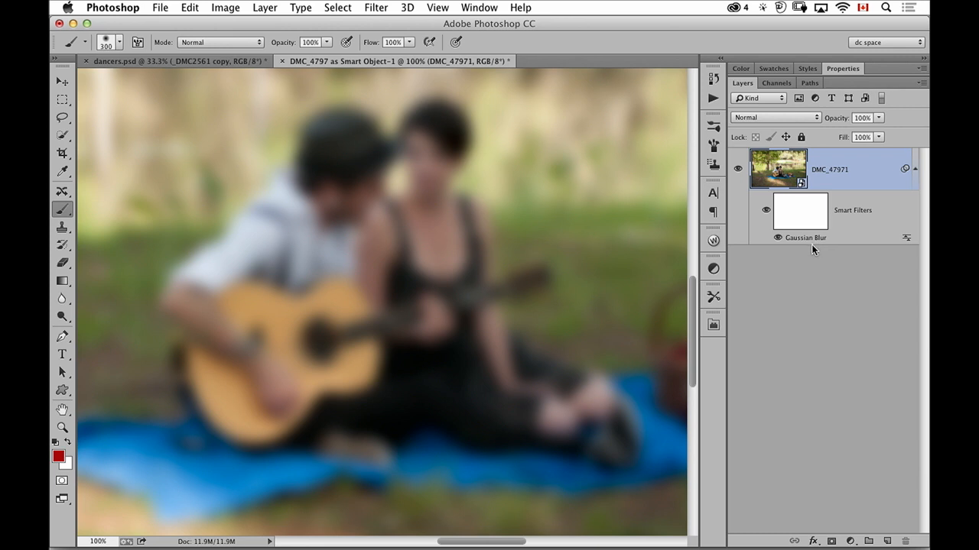
pyautogui.moveTo(808, 245)
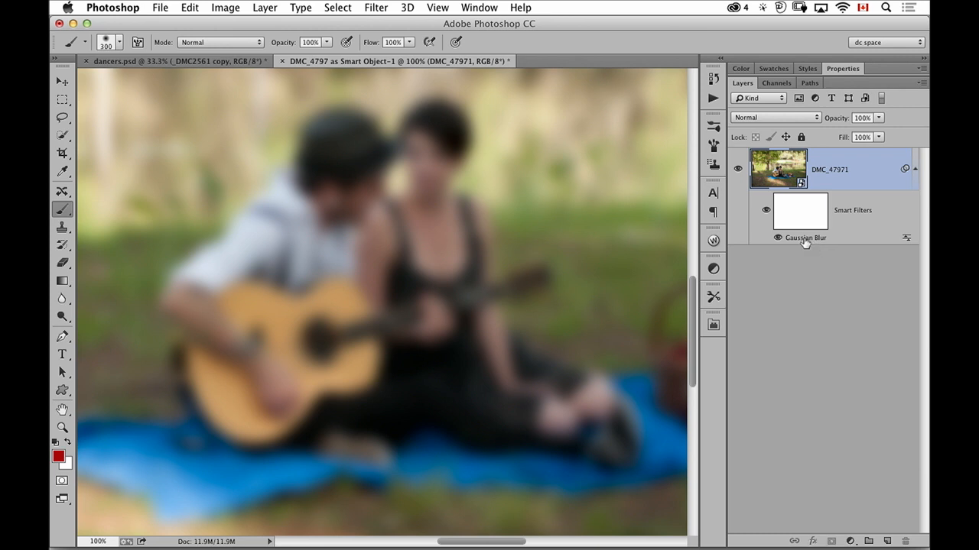
pyautogui.doubleClick(804, 237)
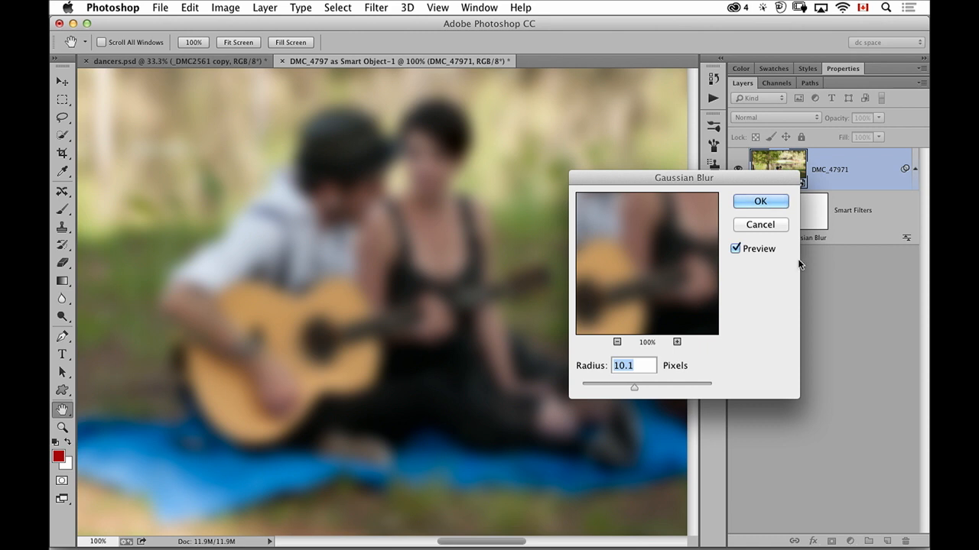
pyautogui.moveTo(760, 223)
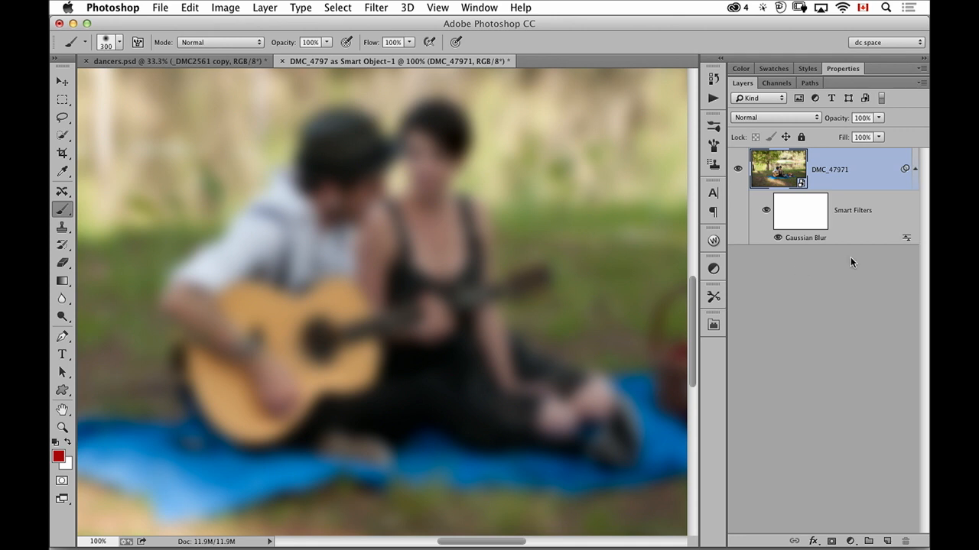
pyautogui.moveTo(907, 242)
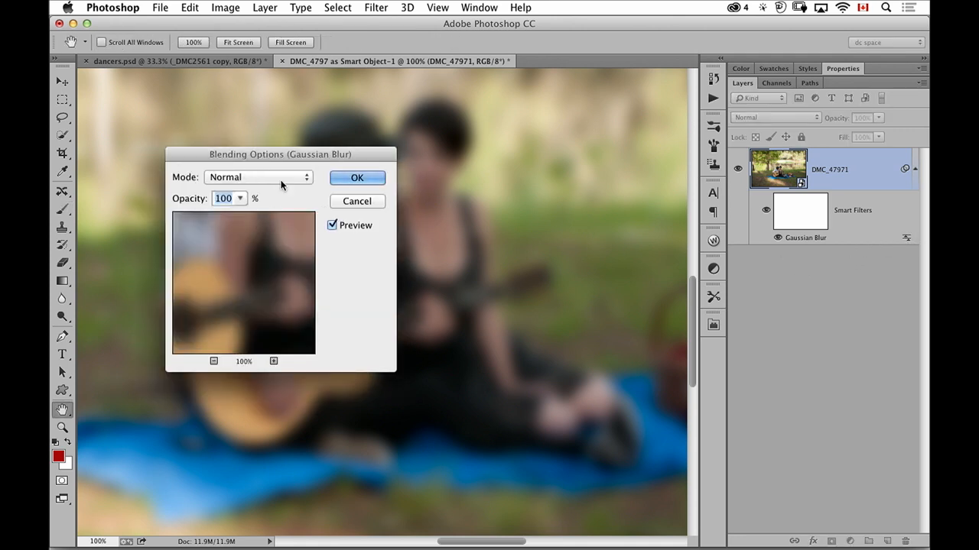
pyautogui.moveTo(342, 204)
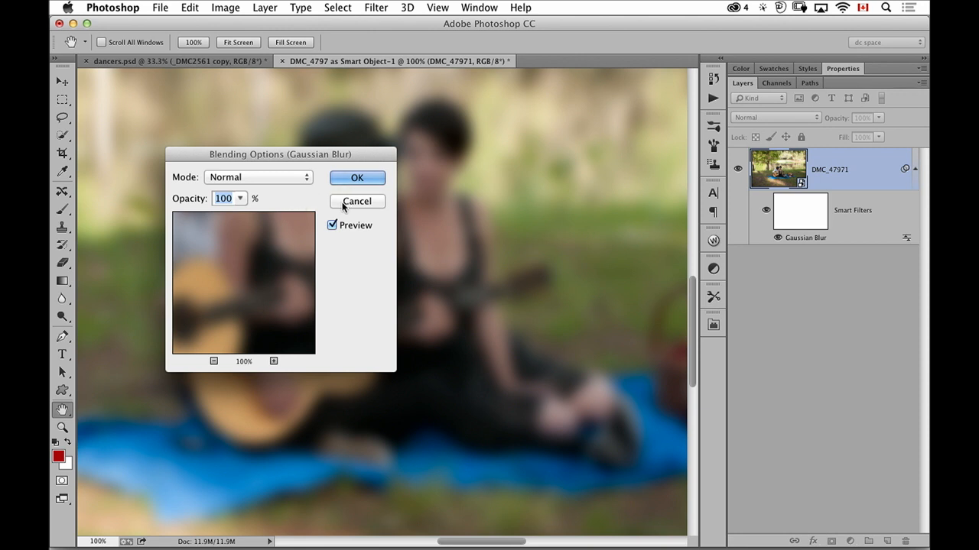
pyautogui.moveTo(344, 222)
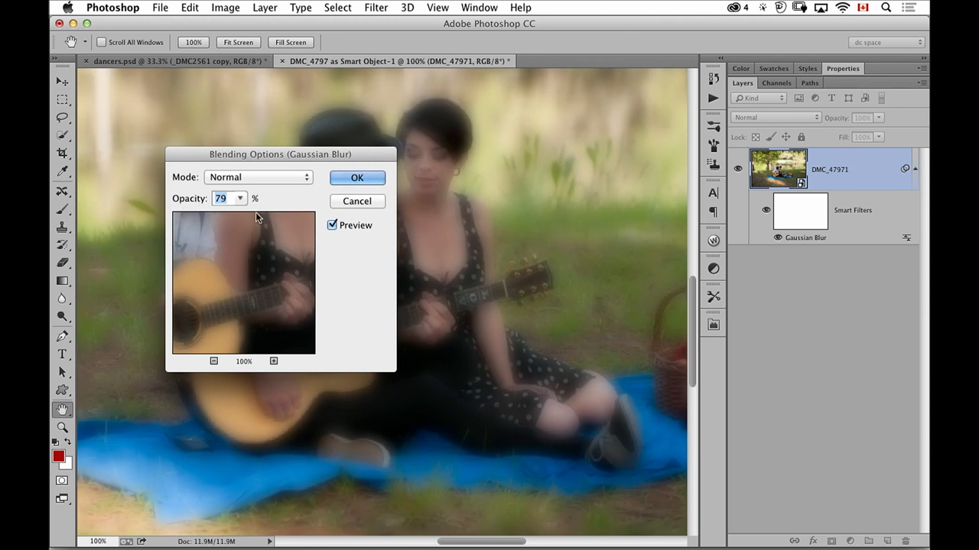
pyautogui.moveTo(263, 292)
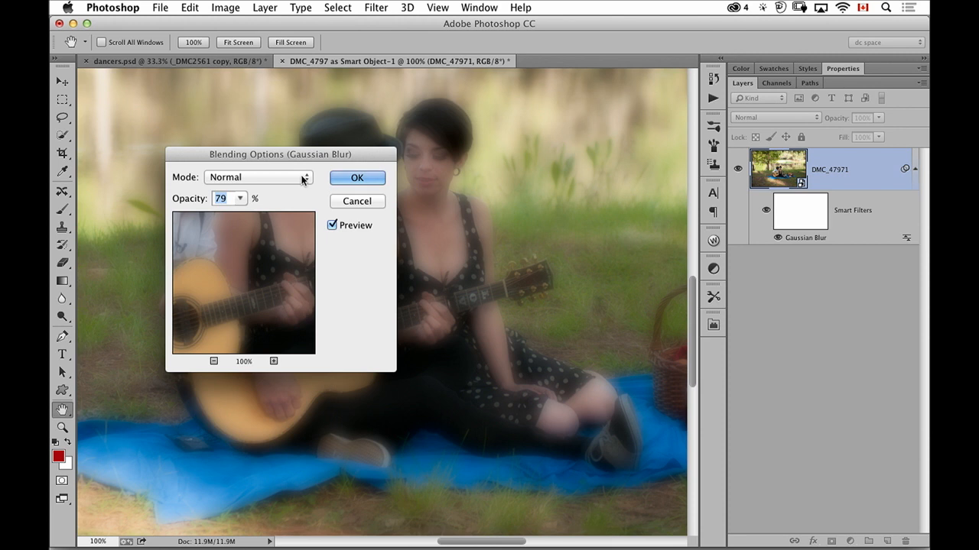
pyautogui.moveTo(300, 181)
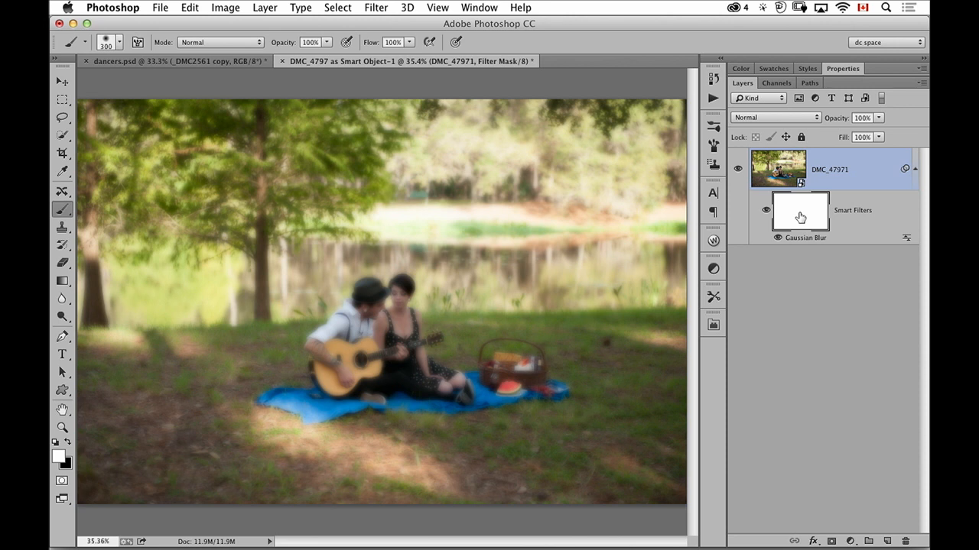
pyautogui.moveTo(801, 217)
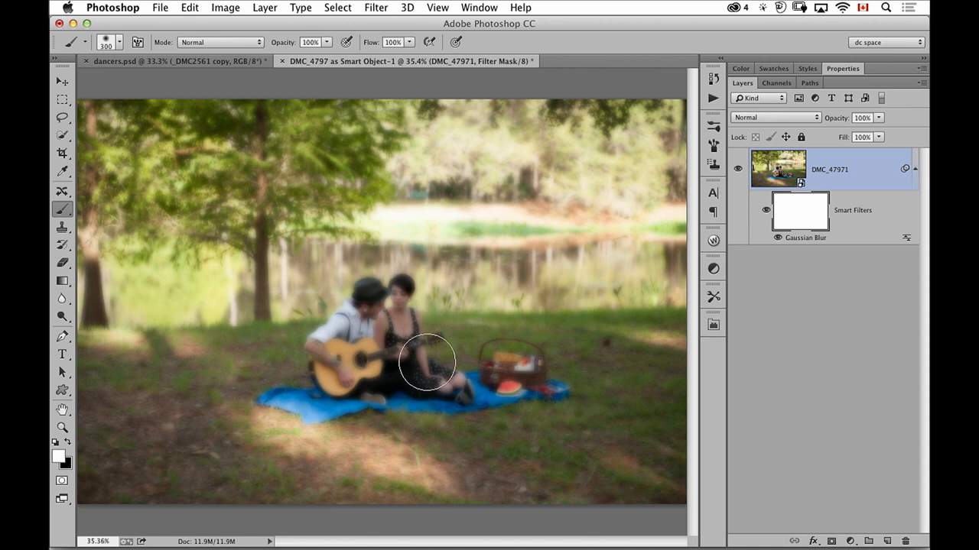
pyautogui.moveTo(434, 367)
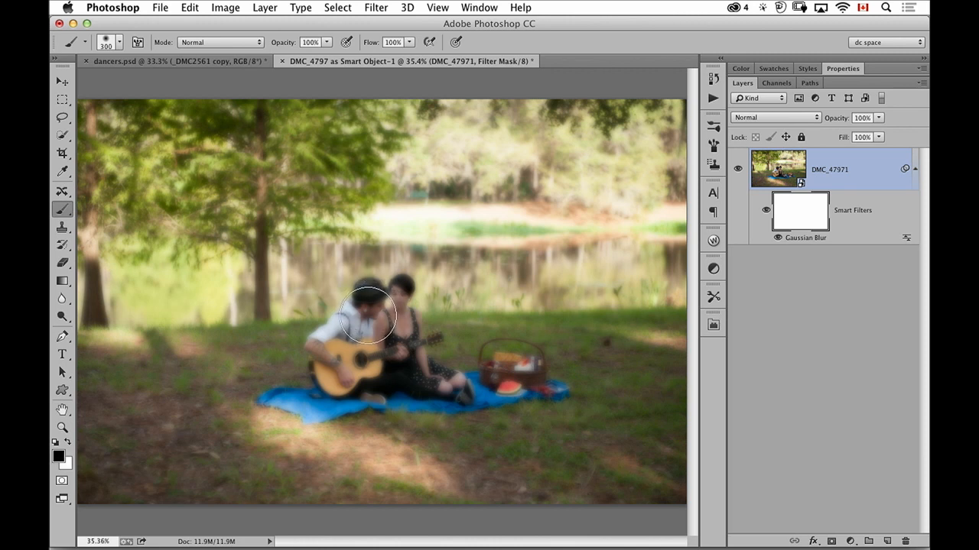
# - Paint black on the filter mask over the man's head, the couple with guitar and the basket
pyautogui.moveTo(370, 317); pyautogui.dragTo(401, 344)
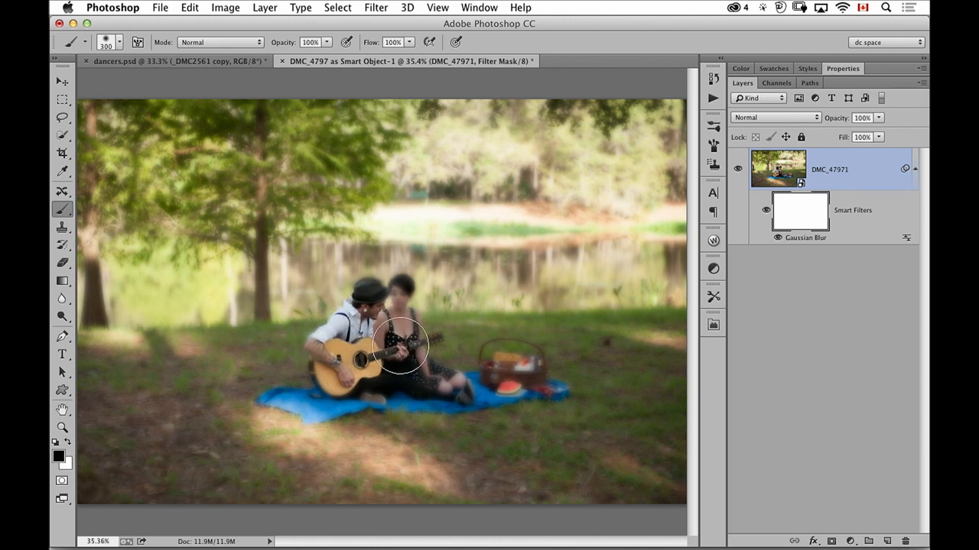
pyautogui.moveTo(400, 344); pyautogui.dragTo(339, 367)
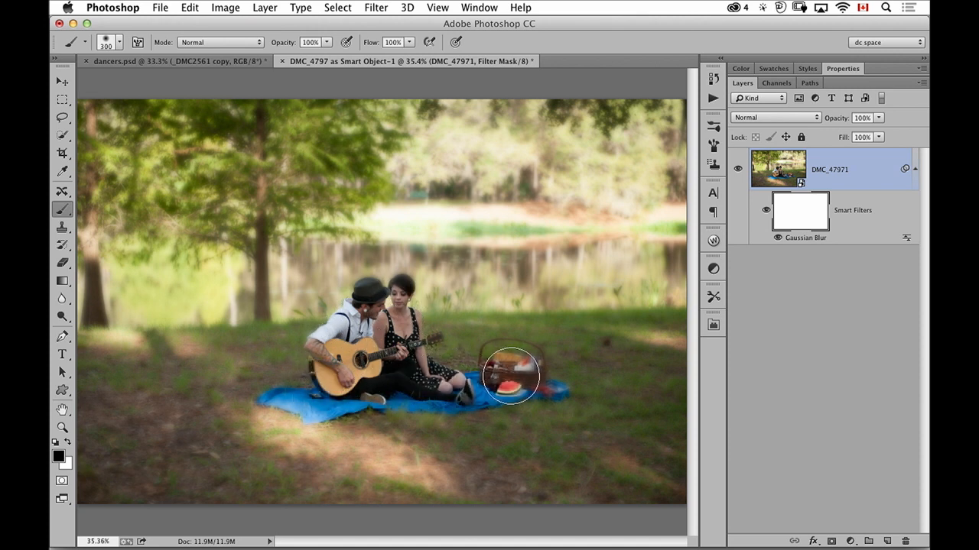
pyautogui.click(511, 374)
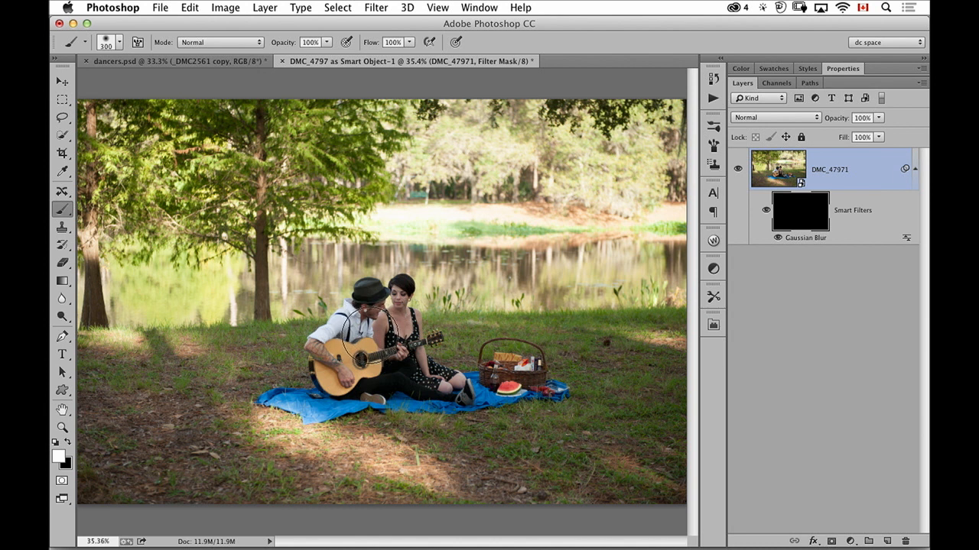
pyautogui.moveTo(370, 337)
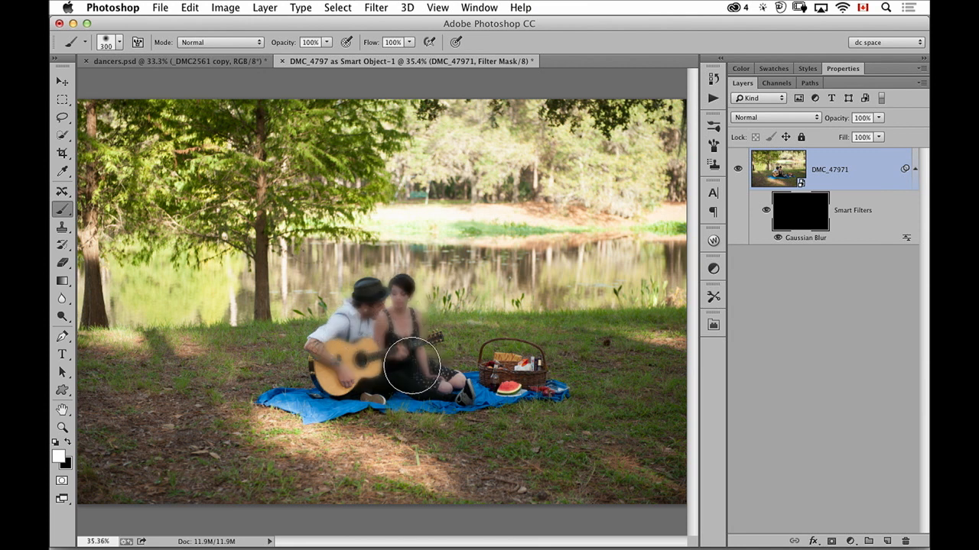
# - Paint white on the black filter mask to restore blur over the couple
pyautogui.moveTo(413, 366); pyautogui.dragTo(497, 364)
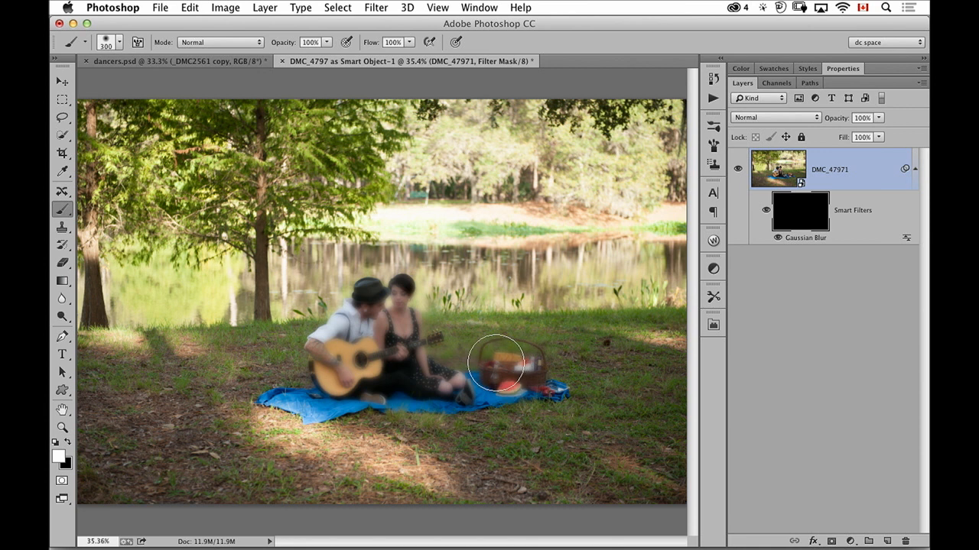